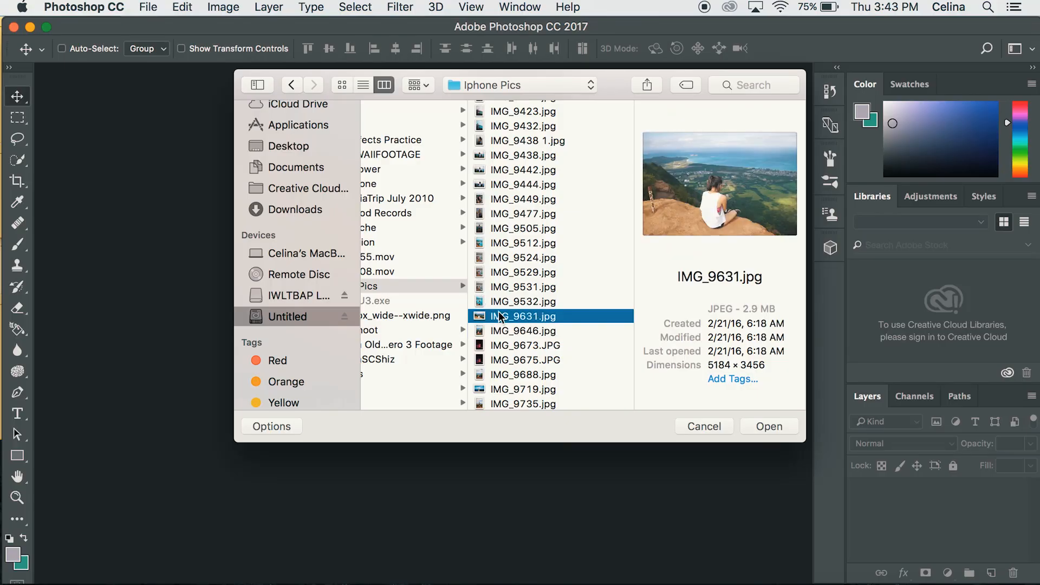
# Compare IMG_9646.jpg and IMG_9631.jpg in the preview, then open IMG_9631.jpg.
pyautogui.click(522, 330)
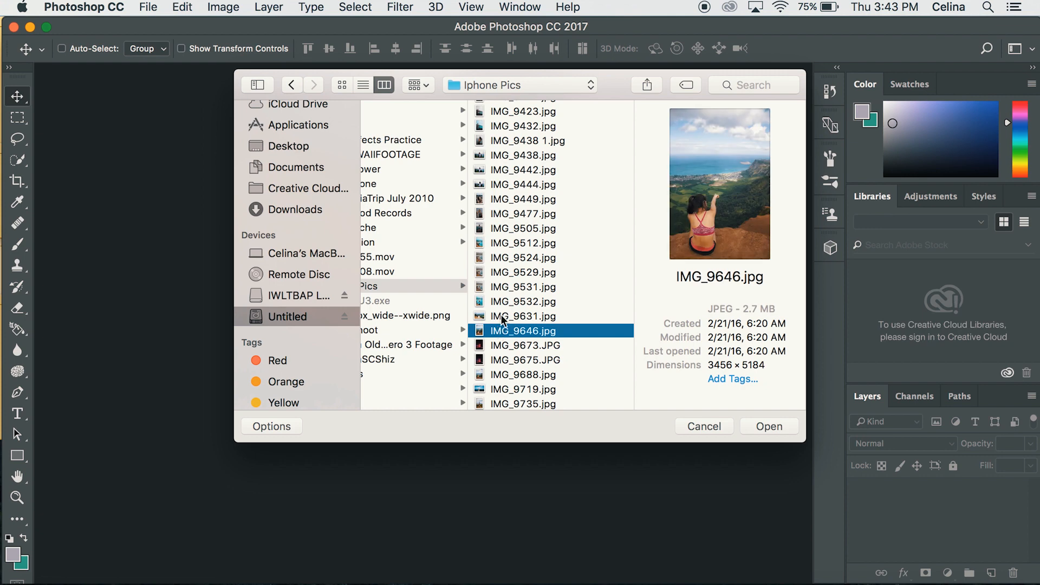
pyautogui.click(523, 316)
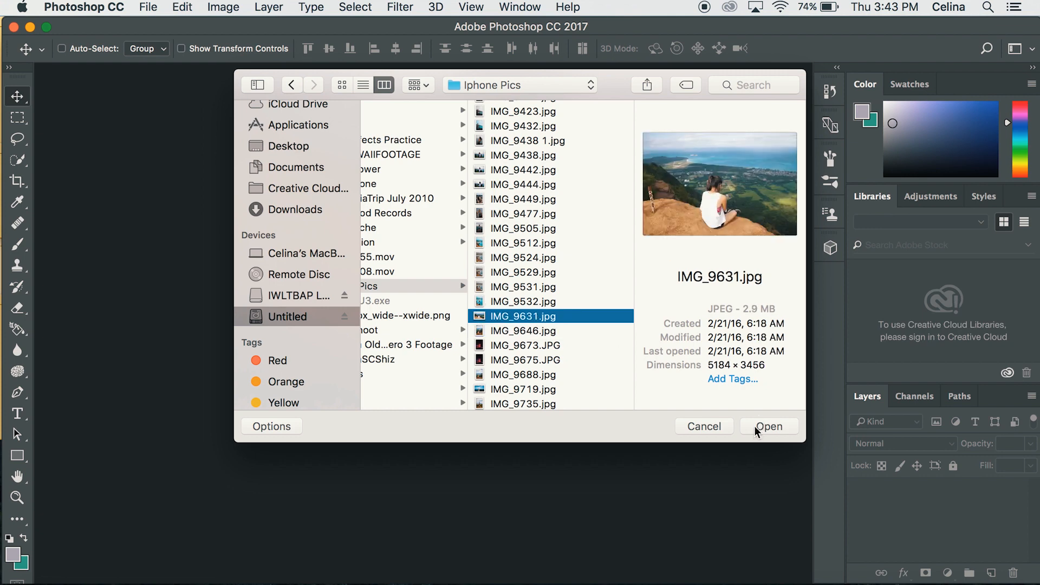
pyautogui.click(768, 426)
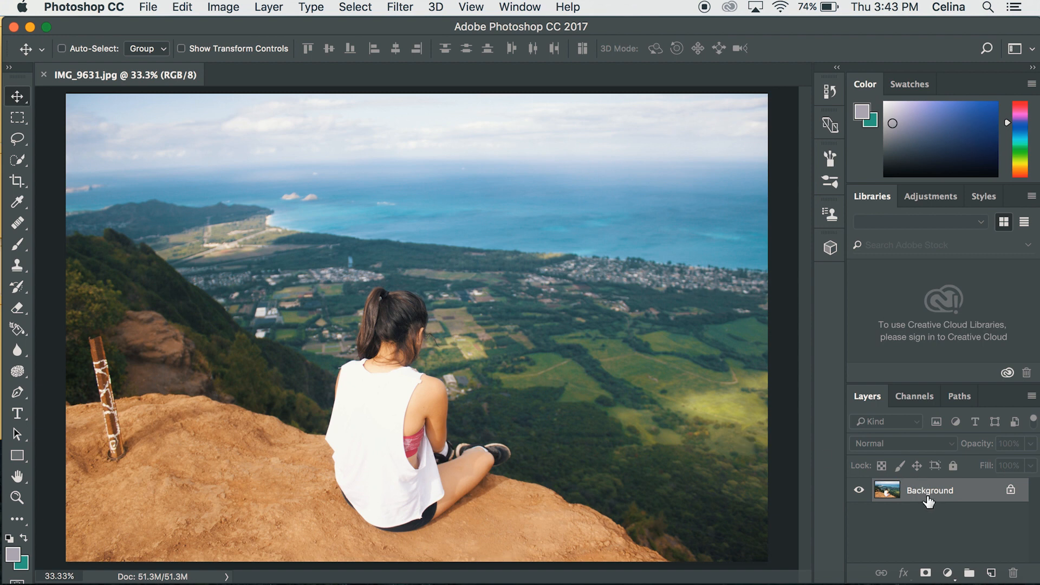
pyautogui.moveTo(921, 487)
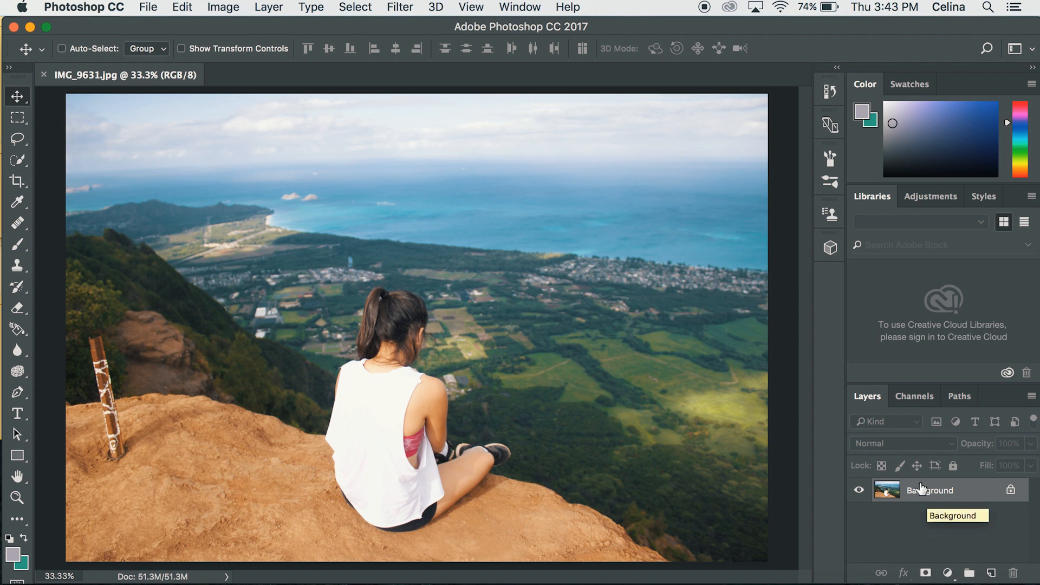
# Duplicate the Background layer to create Background copy.
pyautogui.rightClick(921, 490)
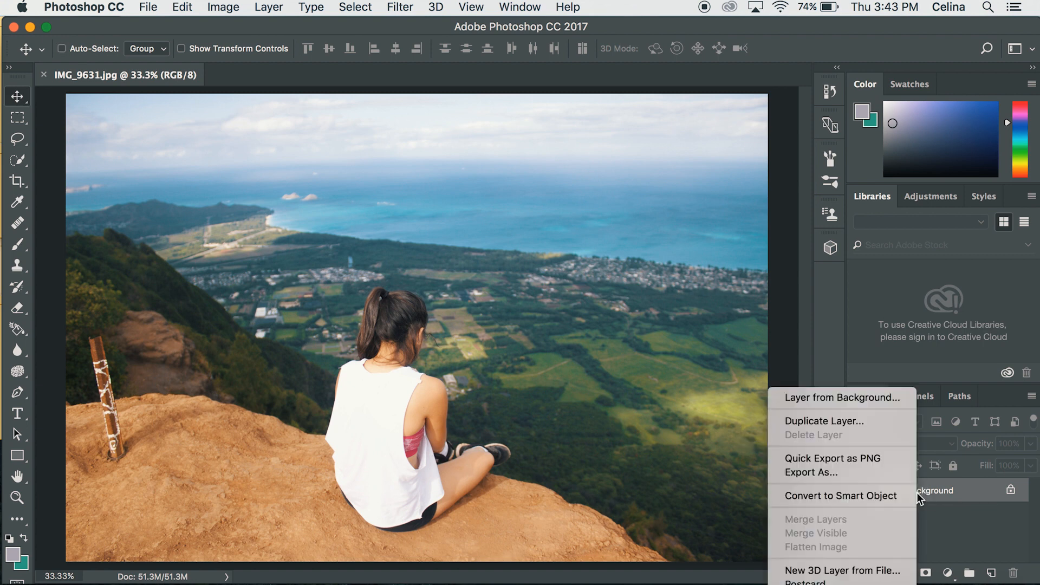
pyautogui.click(822, 420)
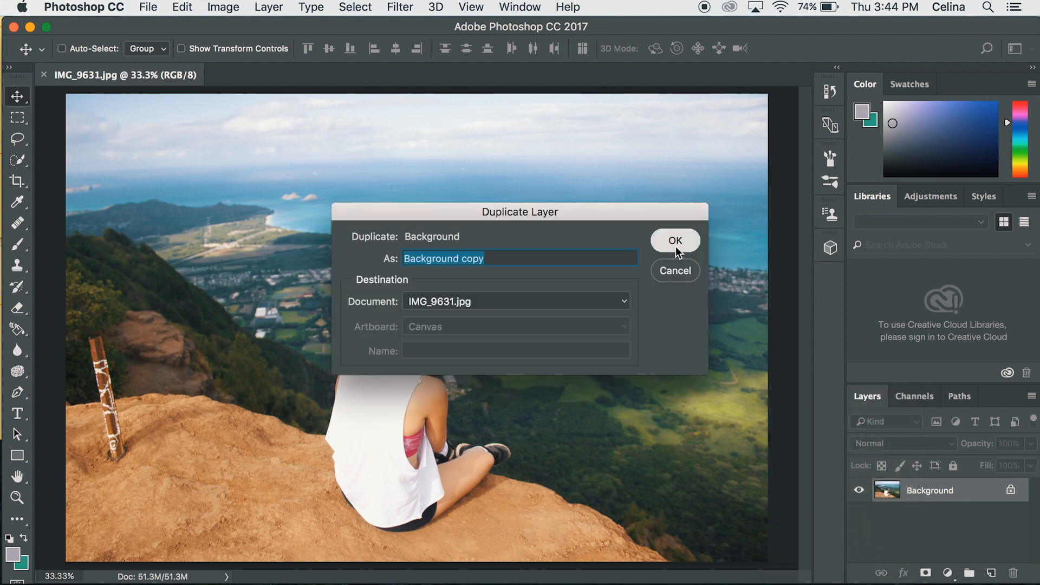
pyautogui.click(674, 240)
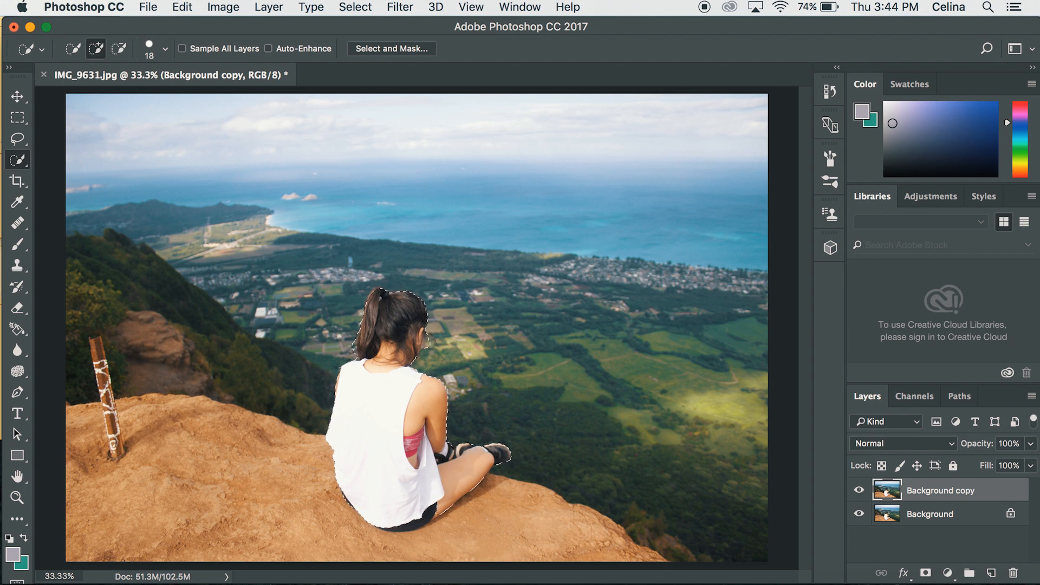
# Subtract stray areas from the girl-and-ledge Quick Selection.
pyautogui.press('alt')
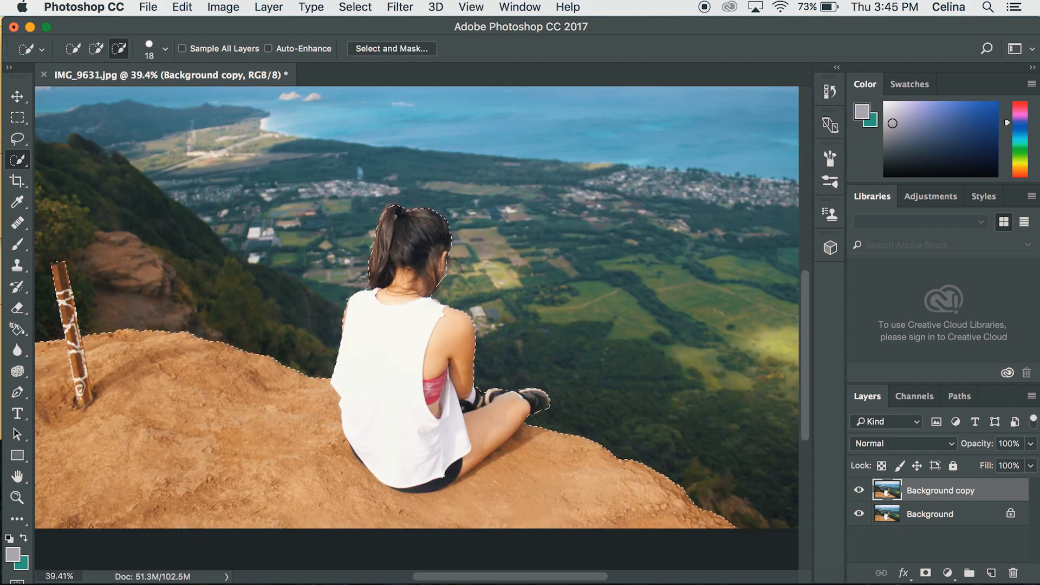
pyautogui.click(95, 48)
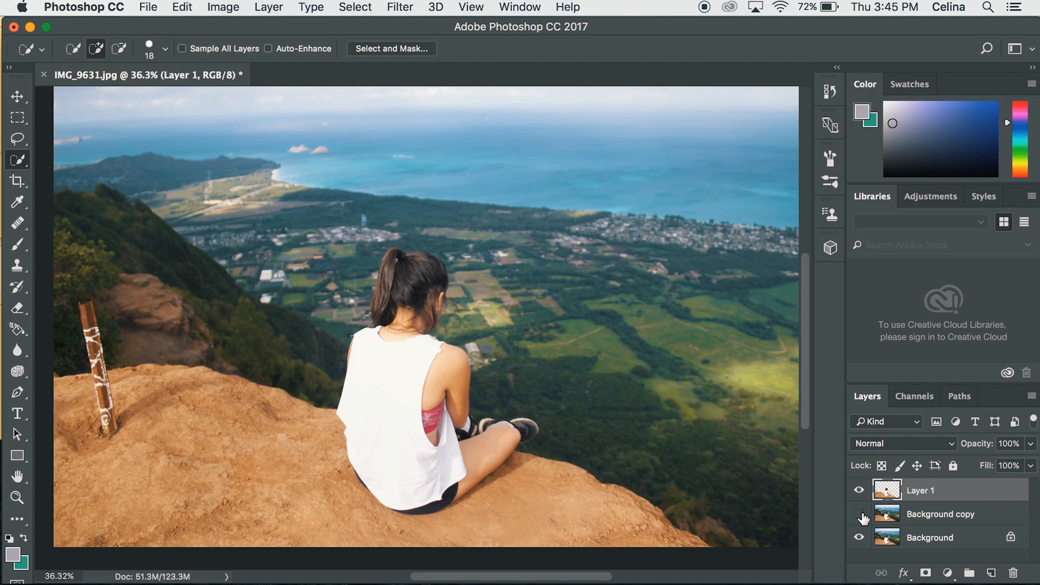
# Turn off visibility for Background copy and Background, leaving Layer 1 visible.
pyautogui.click(859, 514)
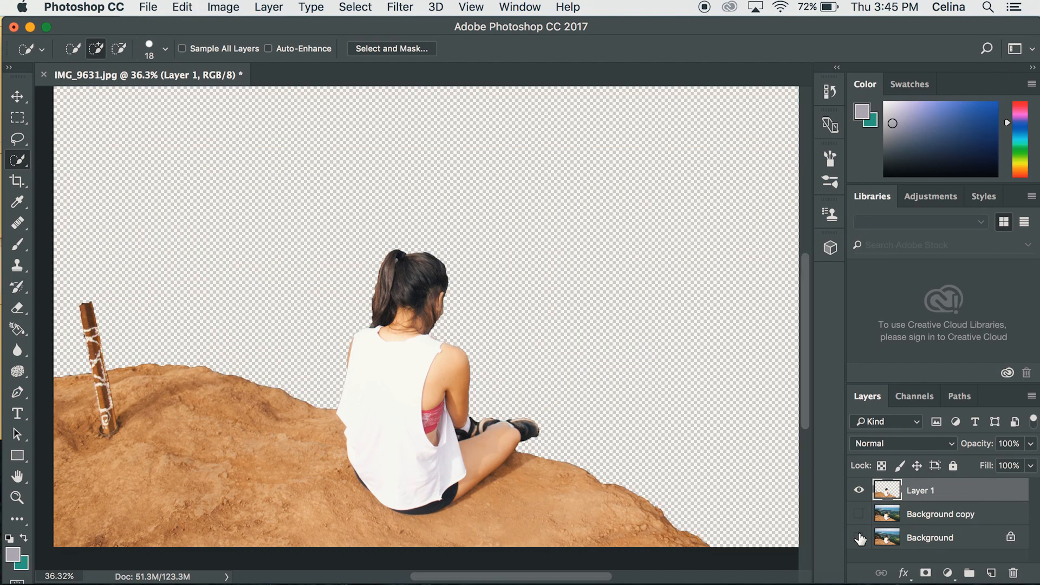
pyautogui.moveTo(859, 538)
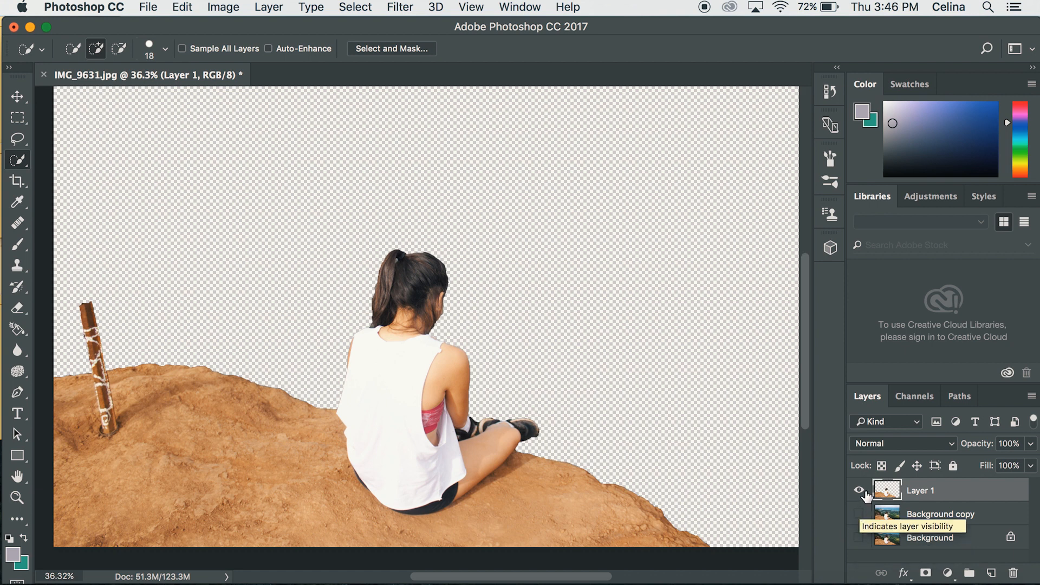
pyautogui.click(17, 244)
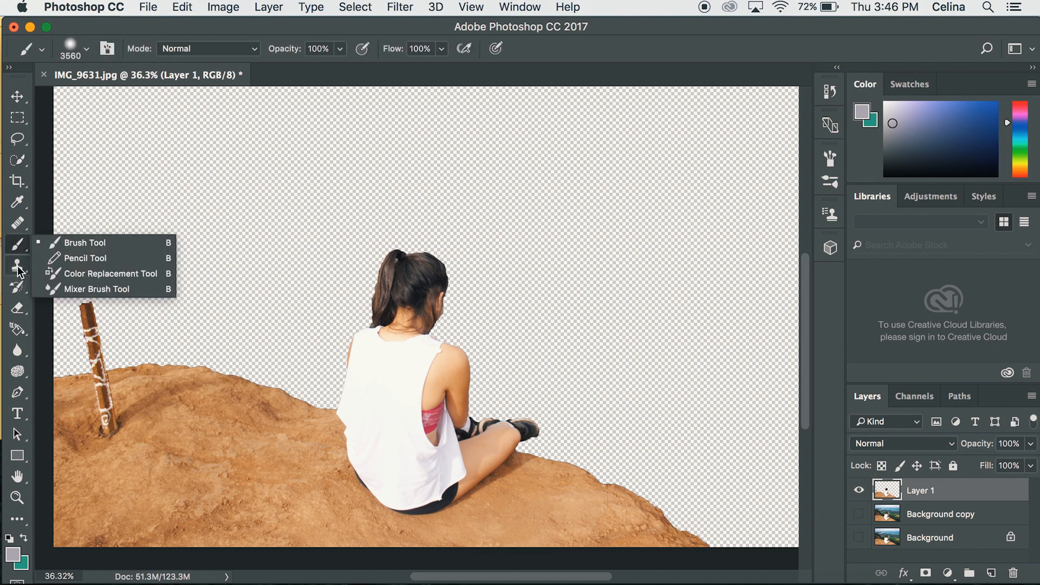
# Place DJI_0005 as a smart object beneath Layer 1.
pyautogui.click(17, 96)
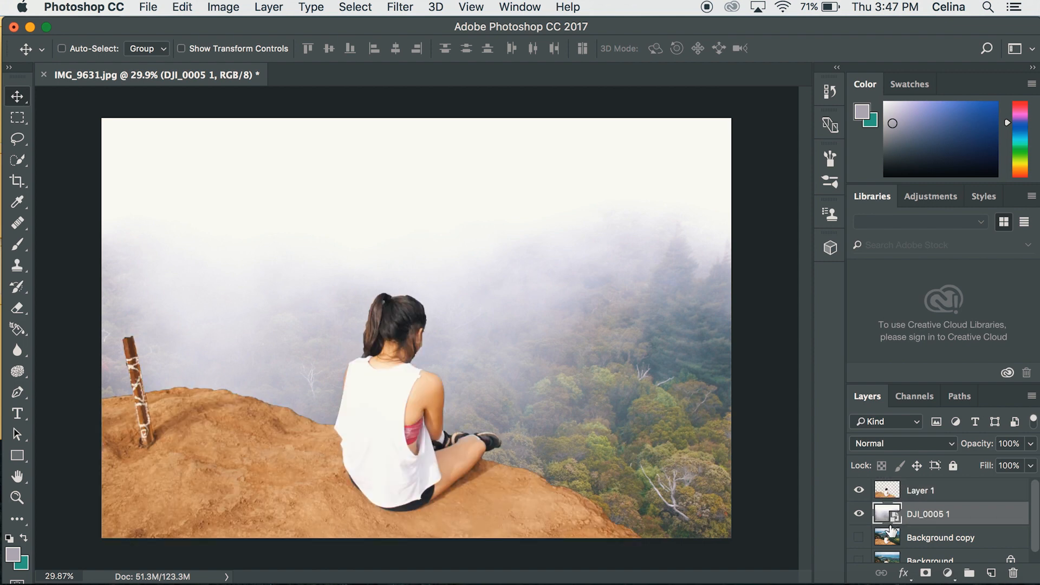
pyautogui.moveTo(624, 380)
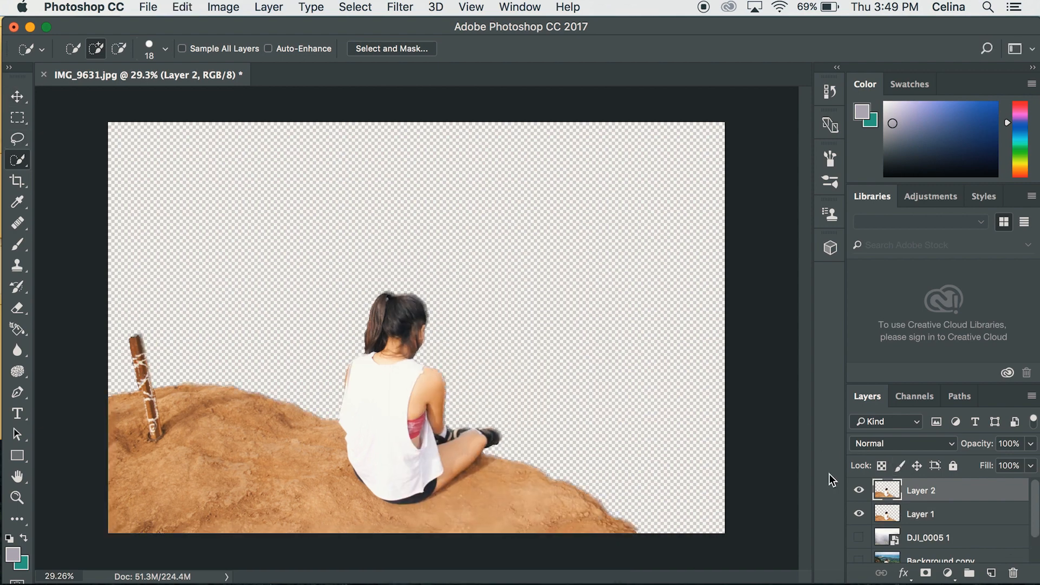
# Align the Layer 2 cut-out with the Move tool and hide Layer 1.
pyautogui.click(17, 96)
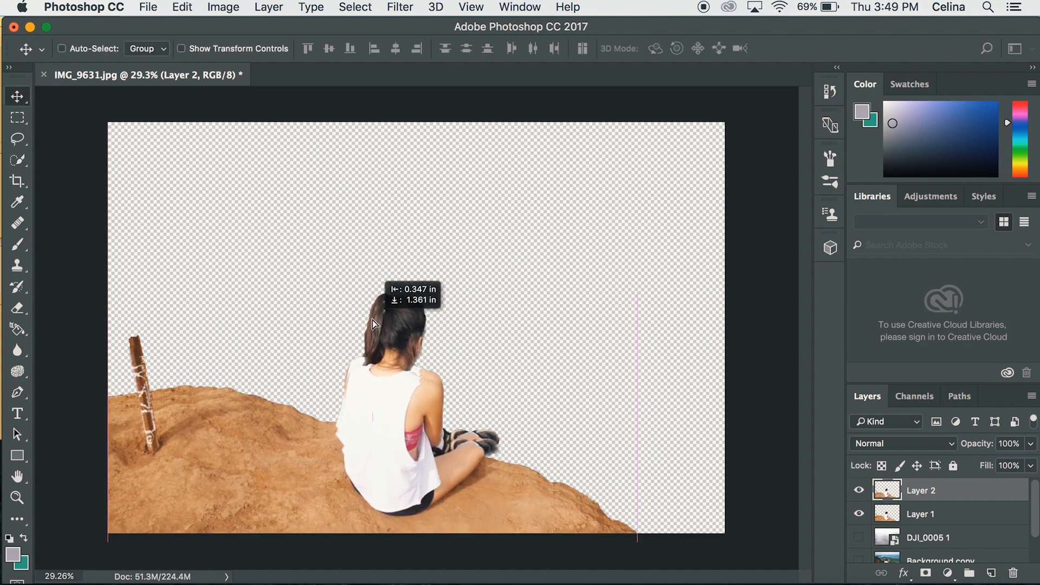
pyautogui.click(858, 538)
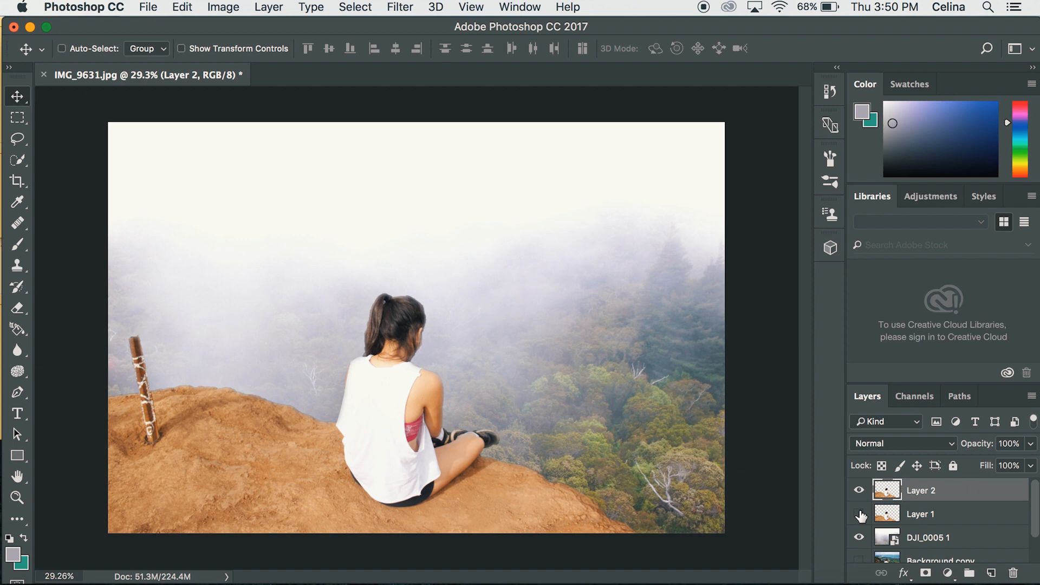
pyautogui.click(85, 48)
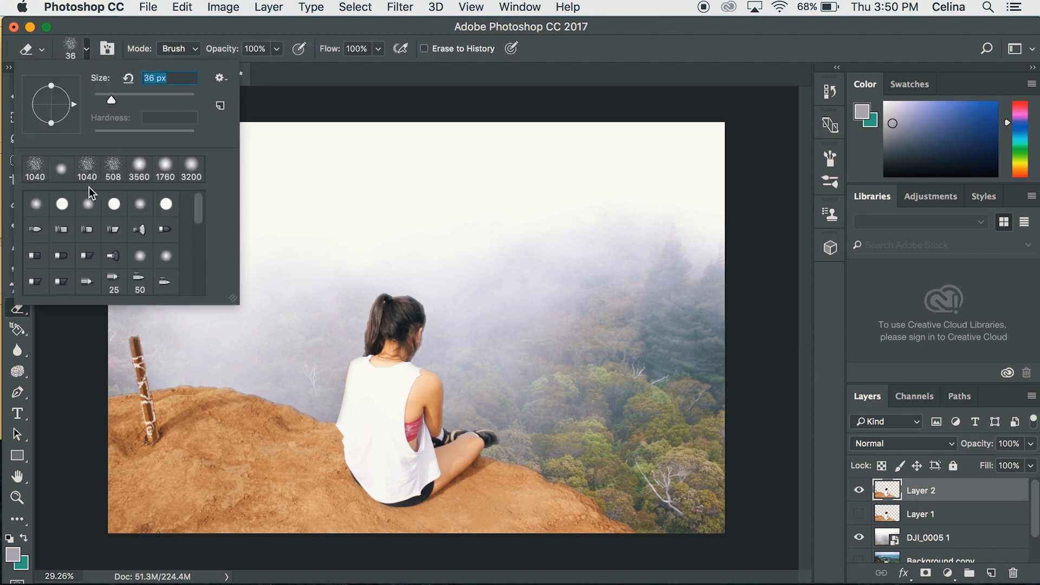
# Choose the soft 1040 px brush preset for the Eraser.
pyautogui.click(138, 164)
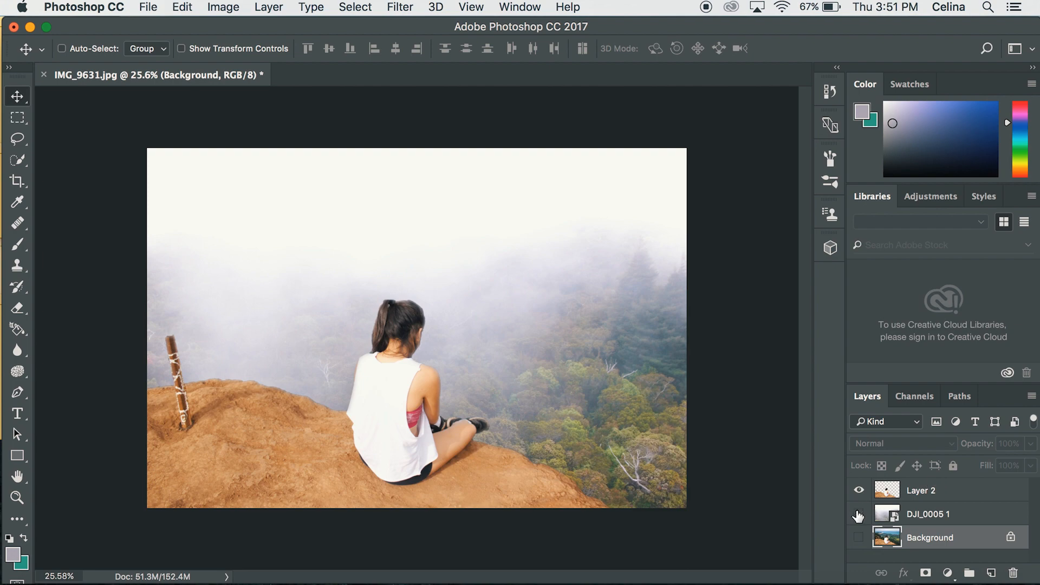
# Hide and re-show the DJI_0005 1 forest layer to compare with Background.
pyautogui.click(858, 537)
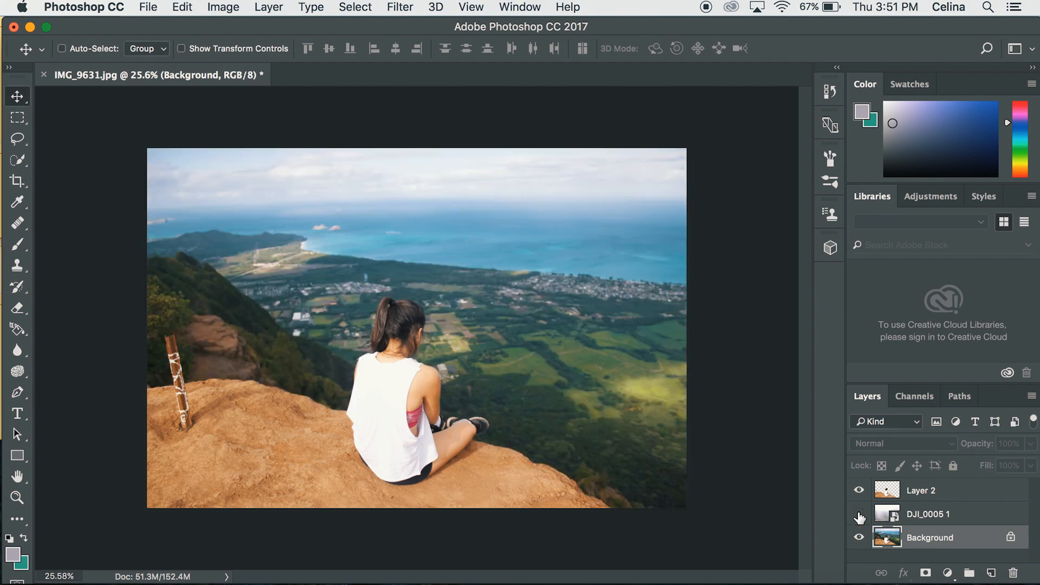
pyautogui.click(858, 517)
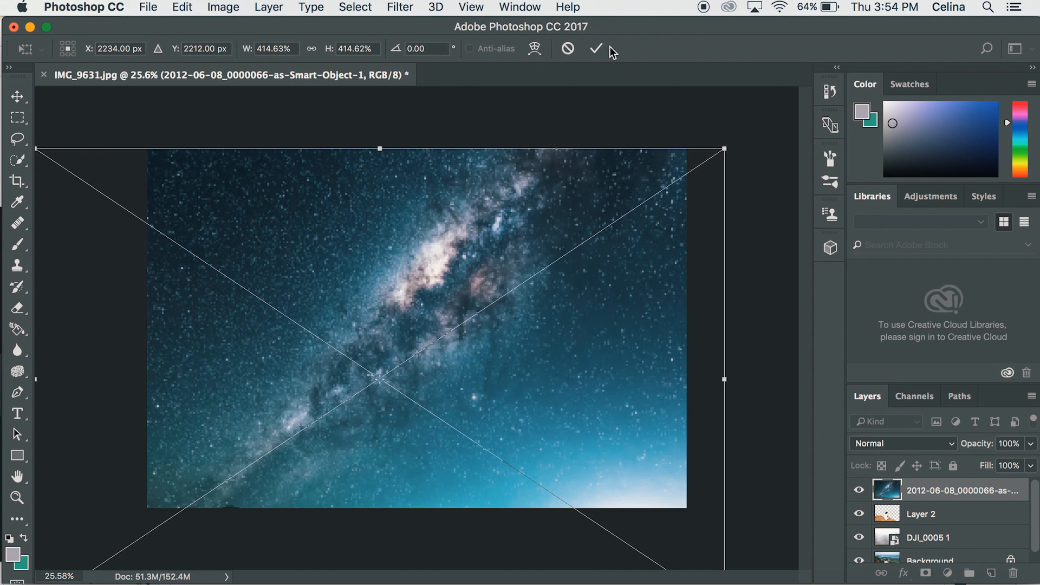
# Commit the placed Milky Way sky image, then choose from the File menu.
pyautogui.click(596, 48)
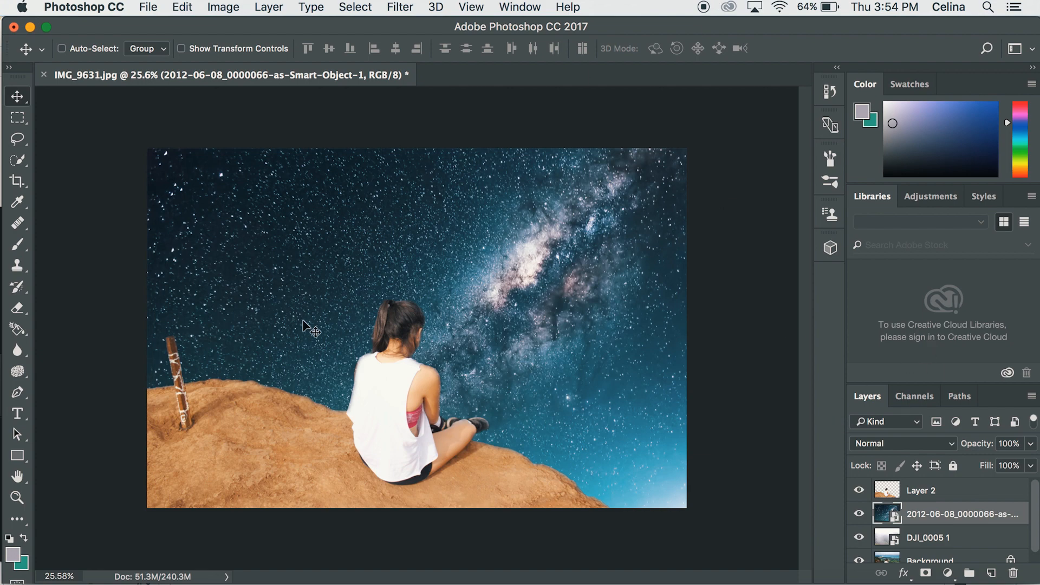
pyautogui.click(148, 7)
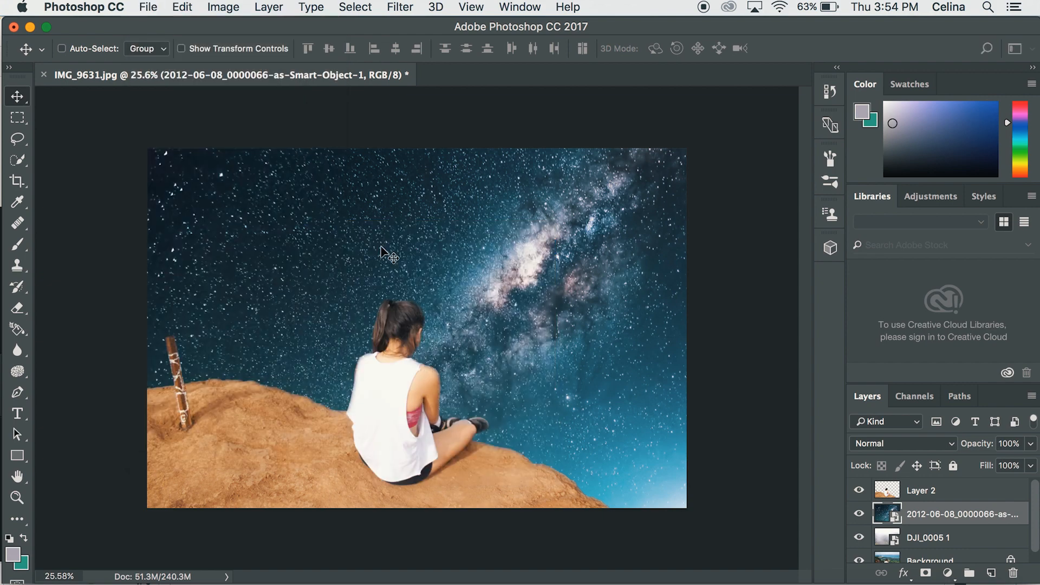
pyautogui.click(147, 7)
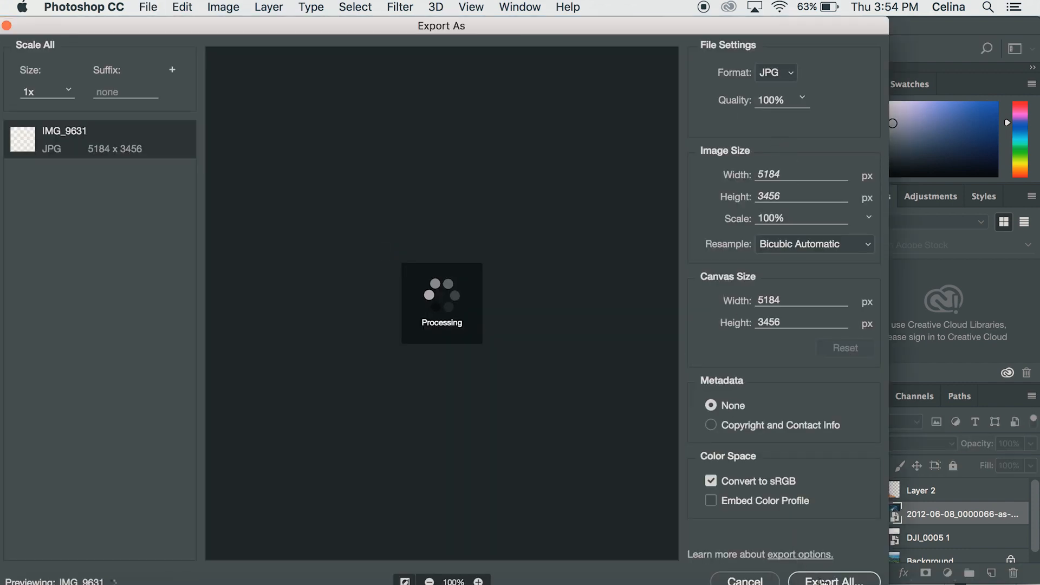
# Export the composite as a full-size 5184 × 3456 JPG to the Untitled drive.
pyautogui.click(834, 579)
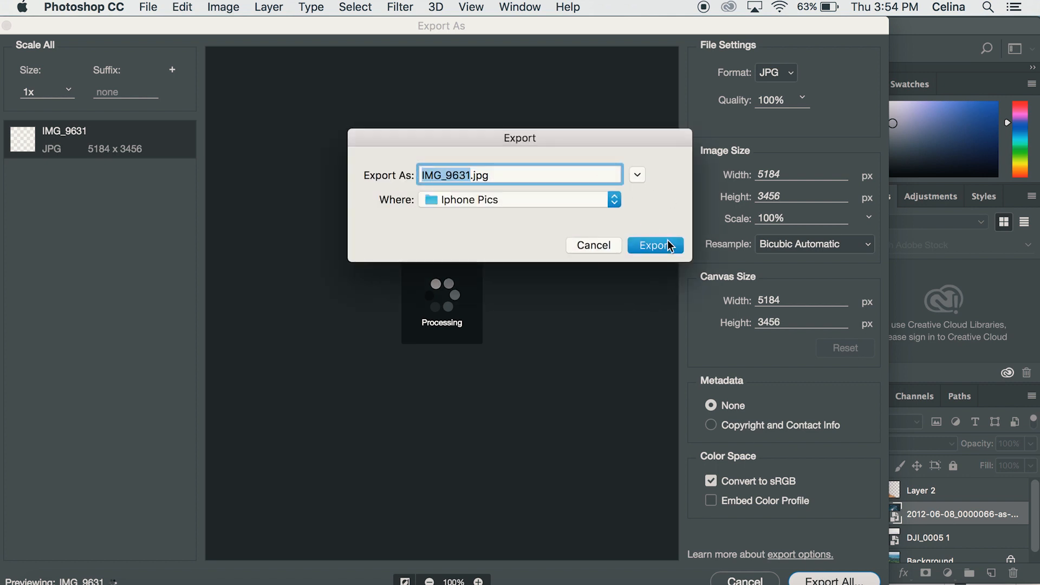
pyautogui.click(612, 200)
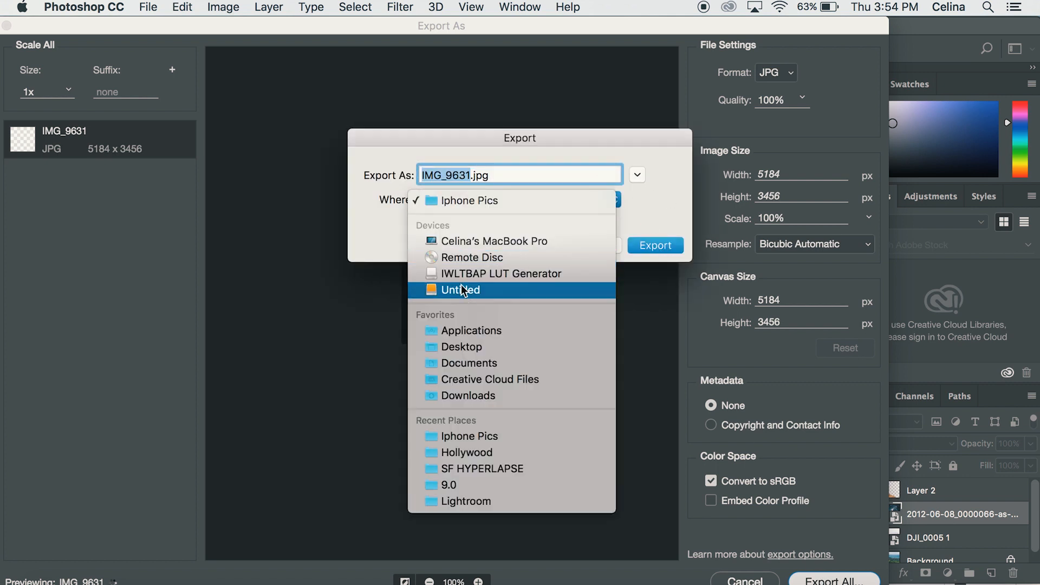
pyautogui.click(655, 245)
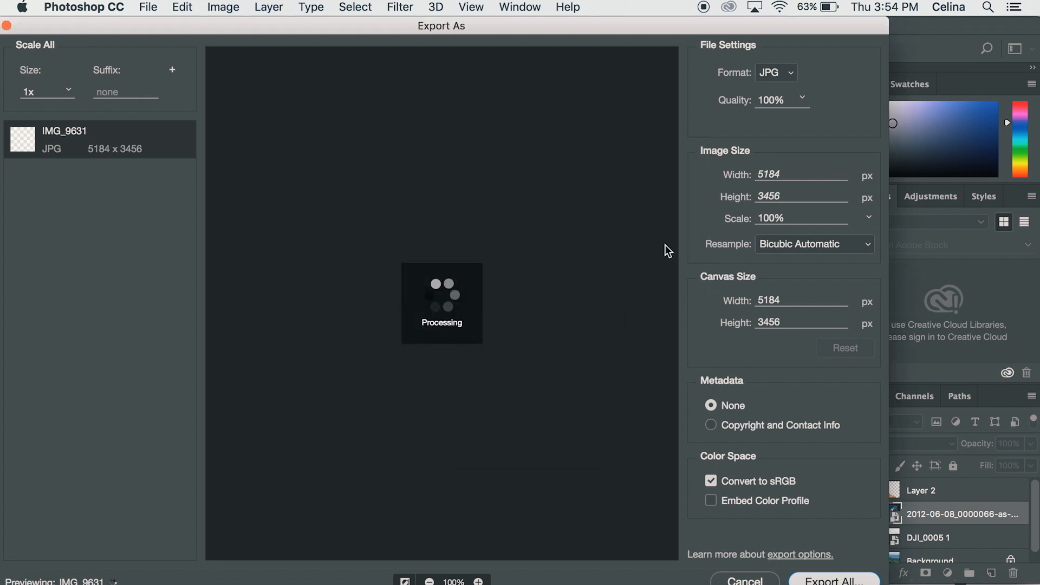